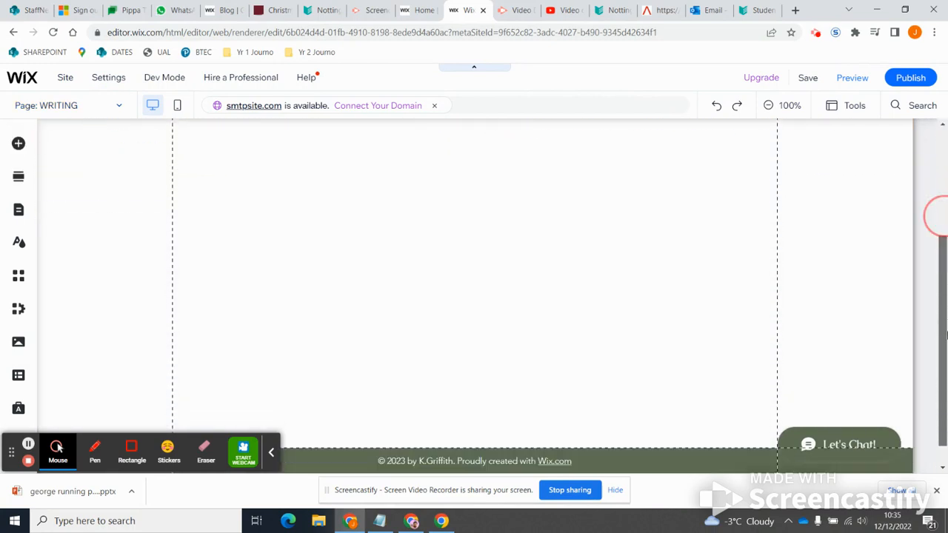
# Scroll the site's page list to find the VIDEO page
pyautogui.scroll(3)
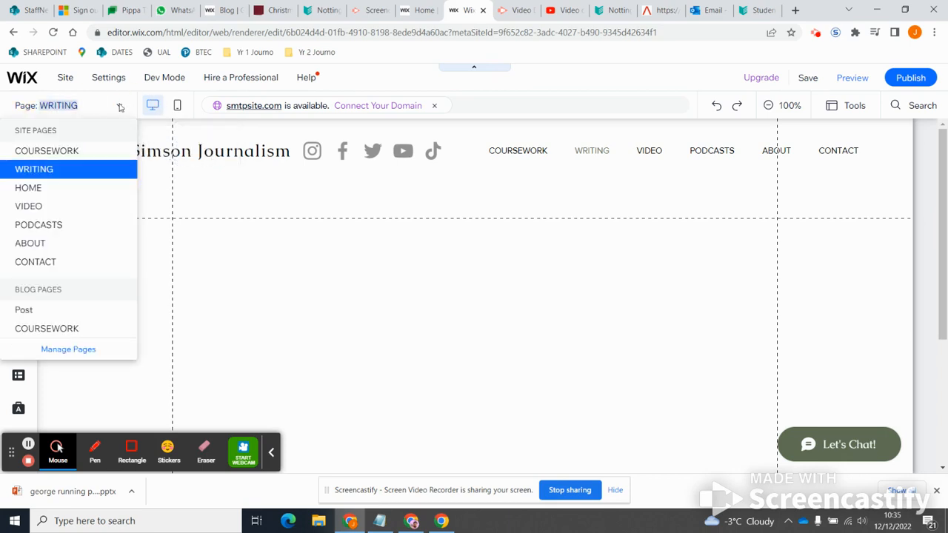
pyautogui.moveTo(70, 201)
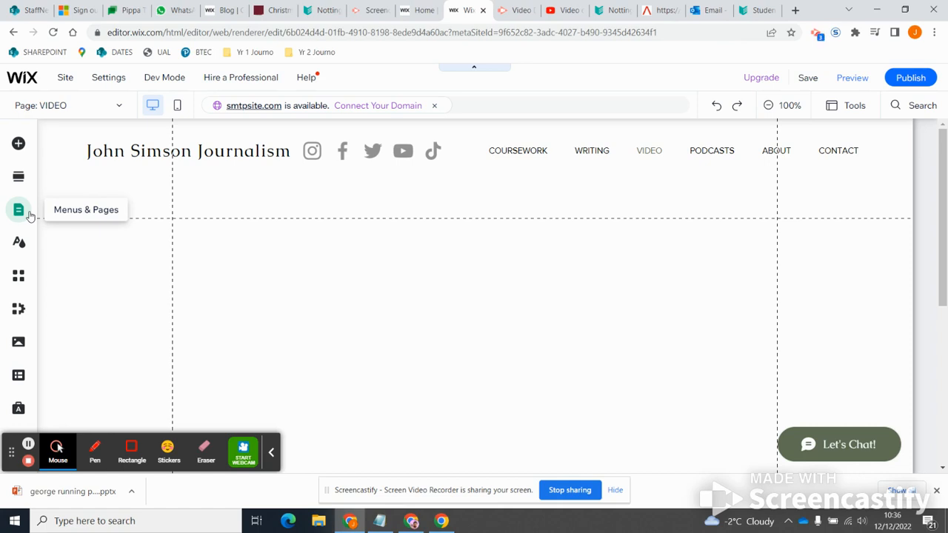
# Search elements for 'video' and add a YouTube single video player below the header
pyautogui.click(18, 143)
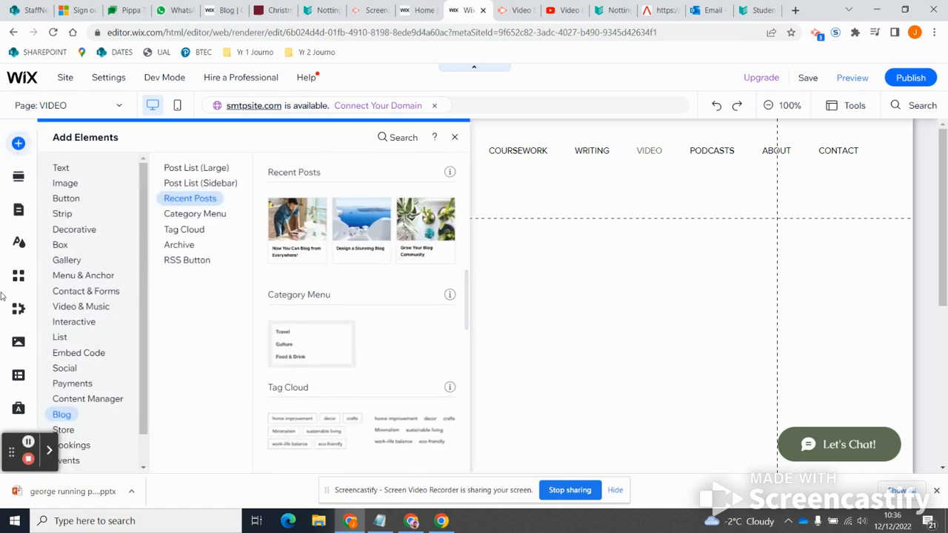
pyautogui.click(921, 104)
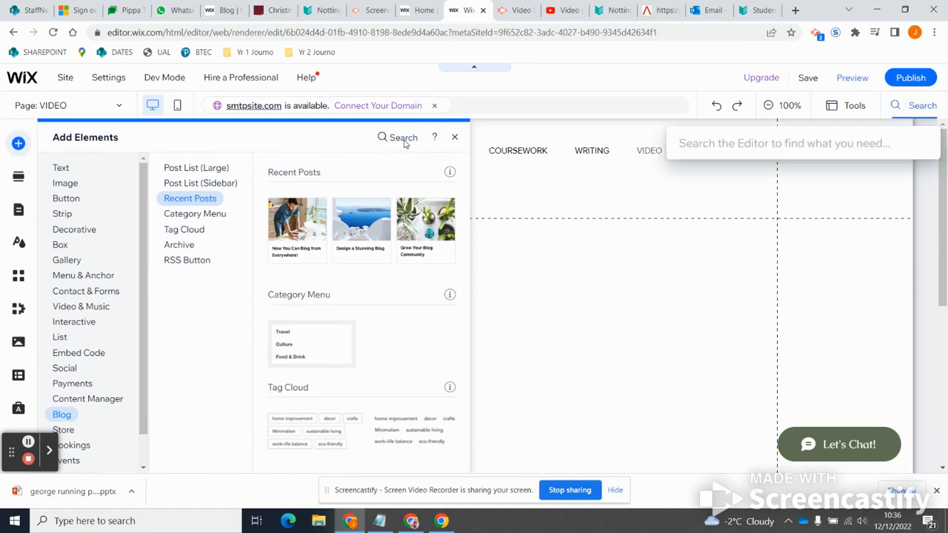
pyautogui.write('video')
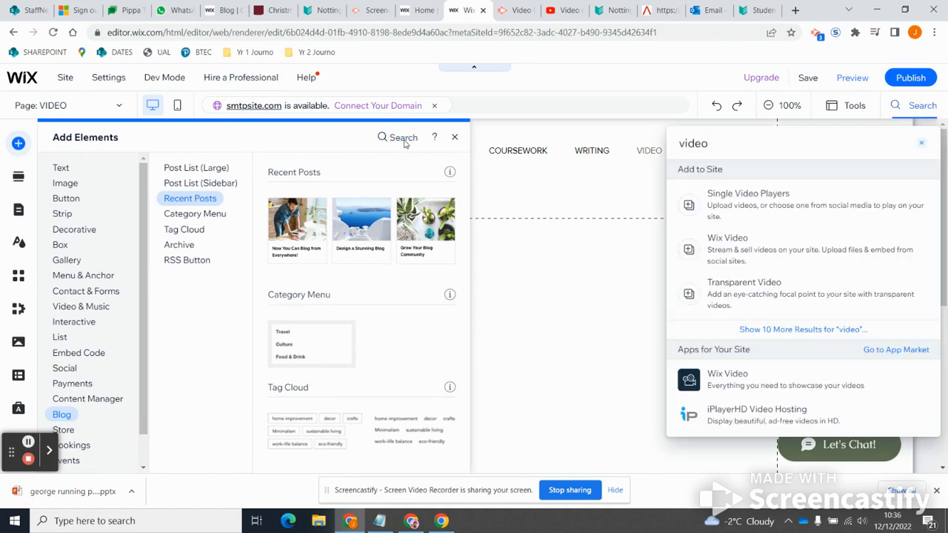
pyautogui.click(81, 306)
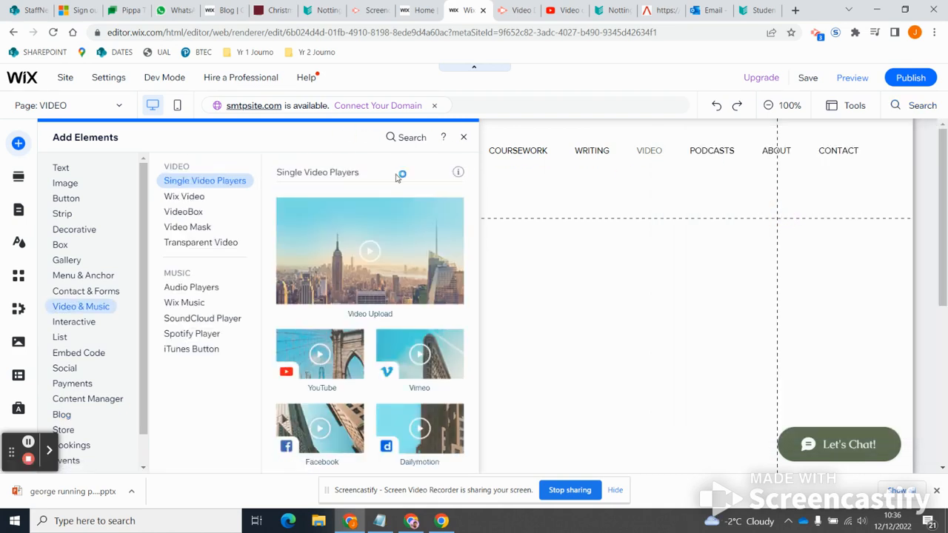
pyautogui.moveTo(322, 356)
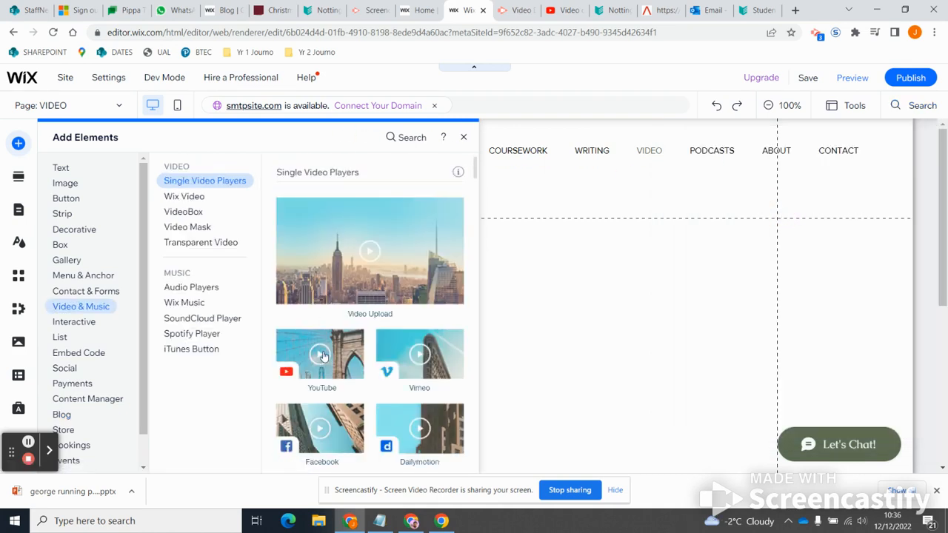
pyautogui.moveTo(351, 286)
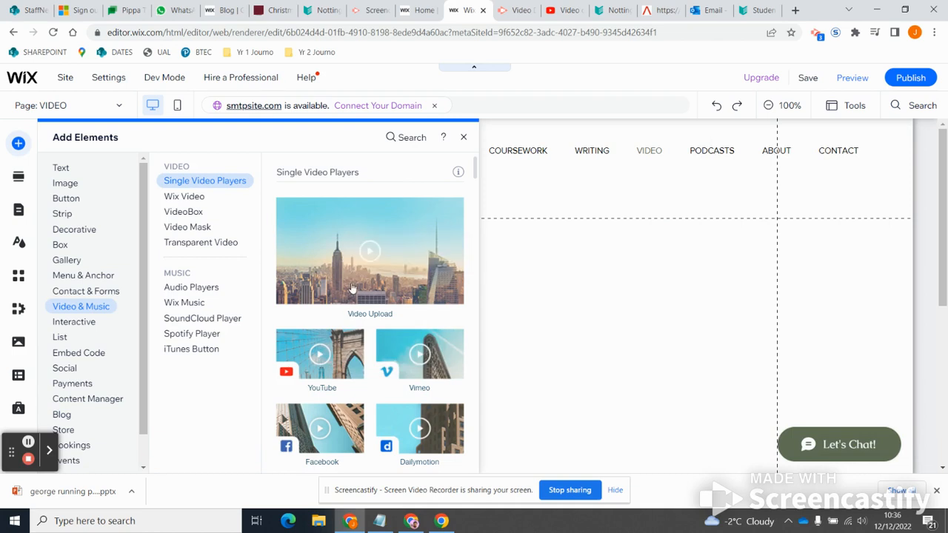
pyautogui.moveTo(407, 443)
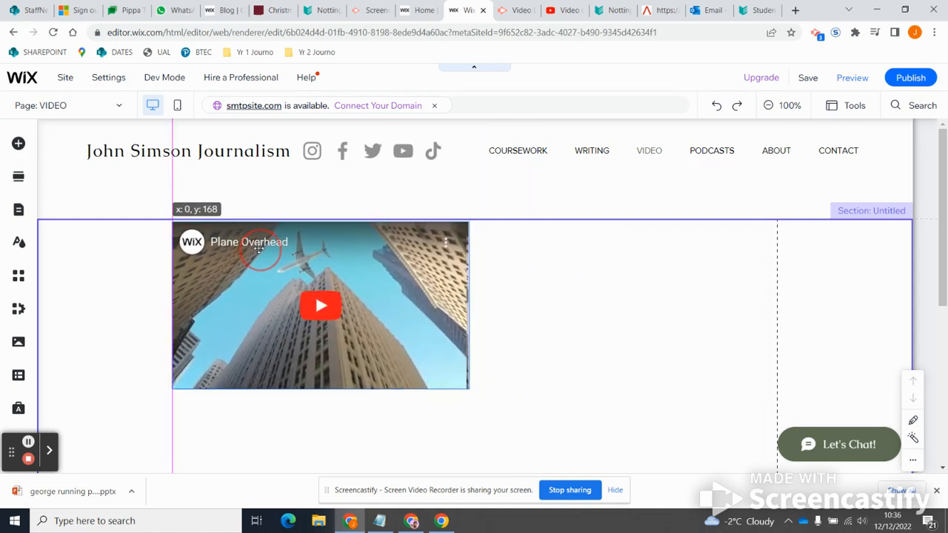
pyautogui.click(320, 305)
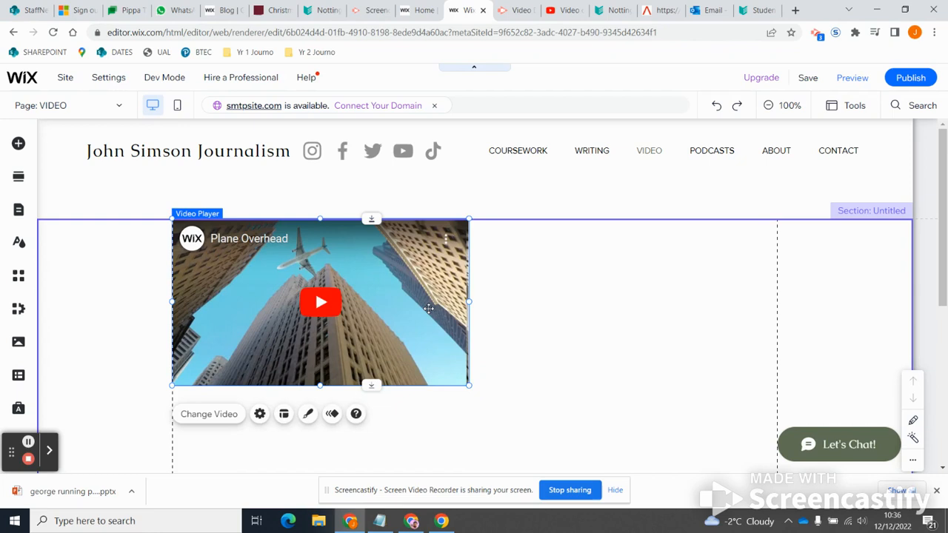
pyautogui.moveTo(406, 312)
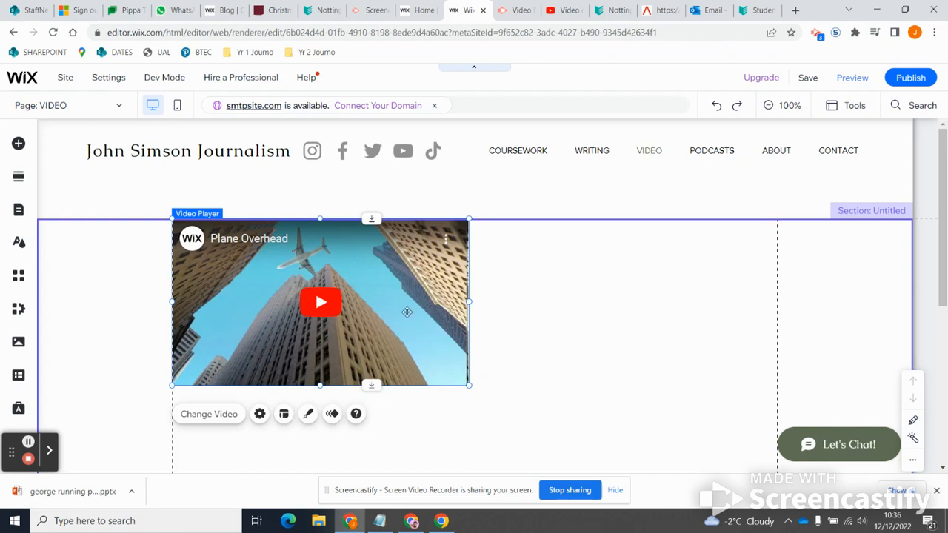
pyautogui.moveTo(365, 328)
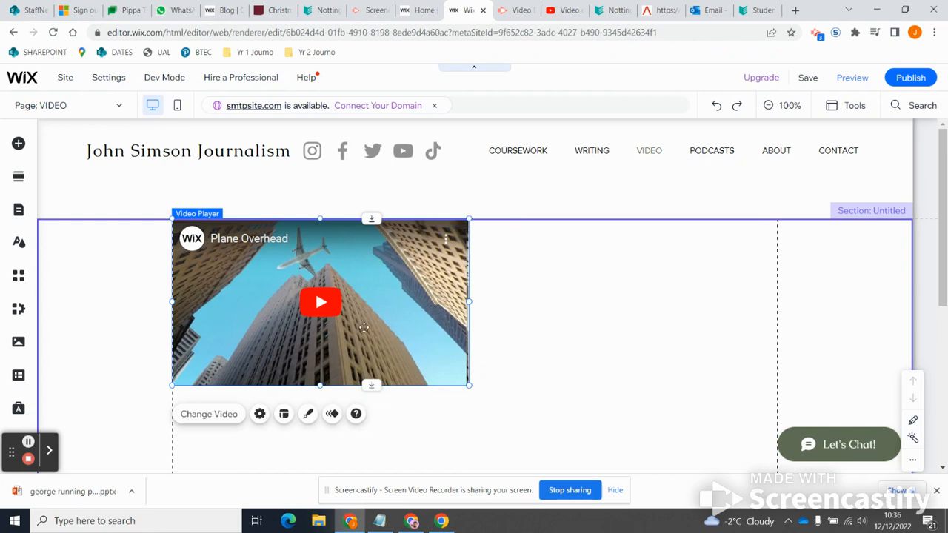
pyautogui.moveTo(280, 305)
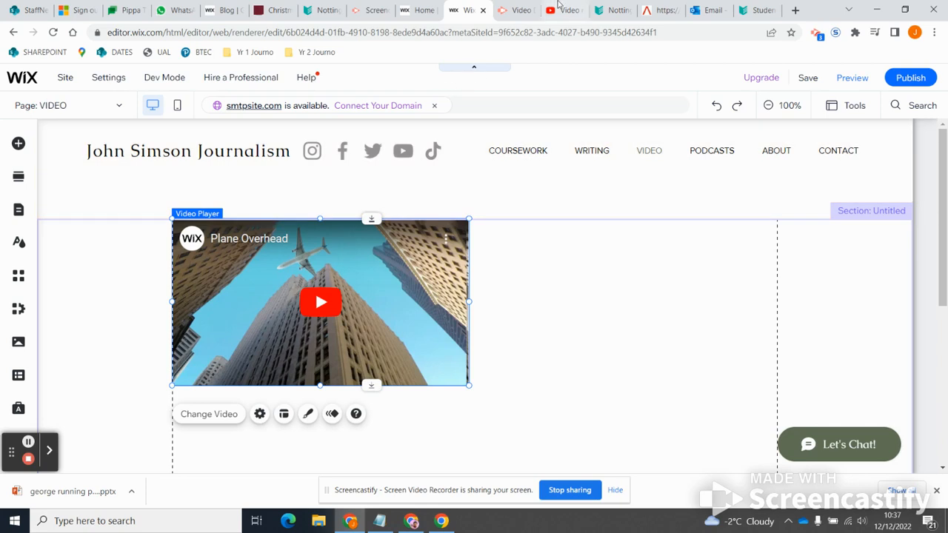
# Copy the NEON Interviews: Nadia Whittome MP link from YouTube Studio, then return to Wix
pyautogui.click(560, 9)
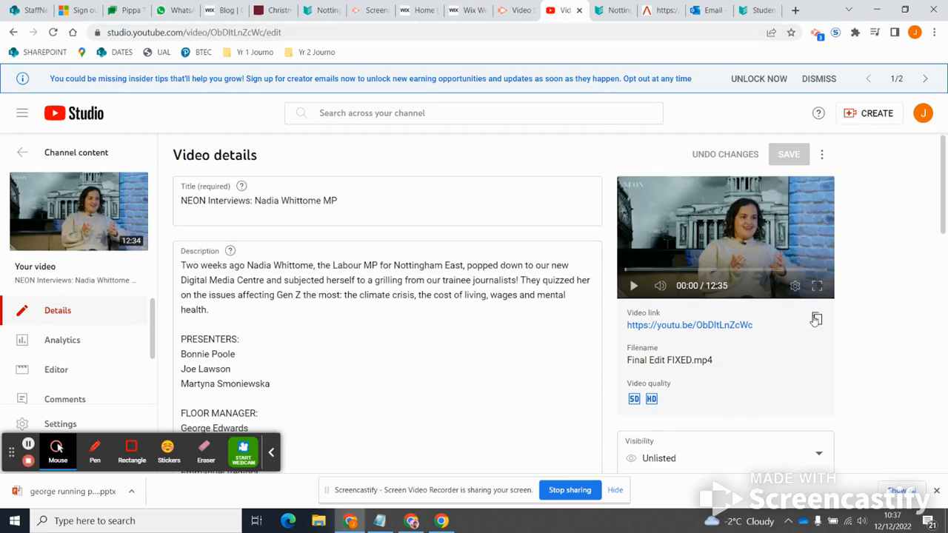
pyautogui.moveTo(815, 320)
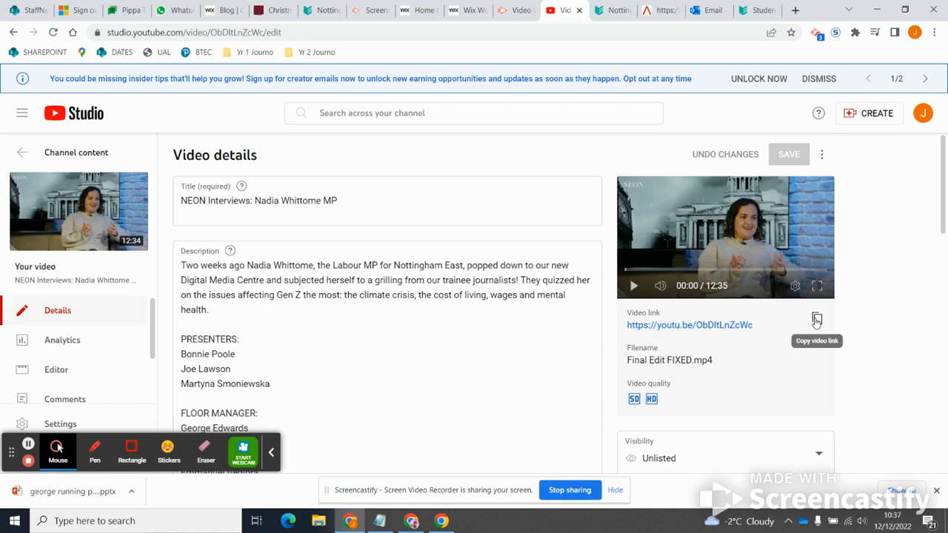
pyautogui.click(815, 319)
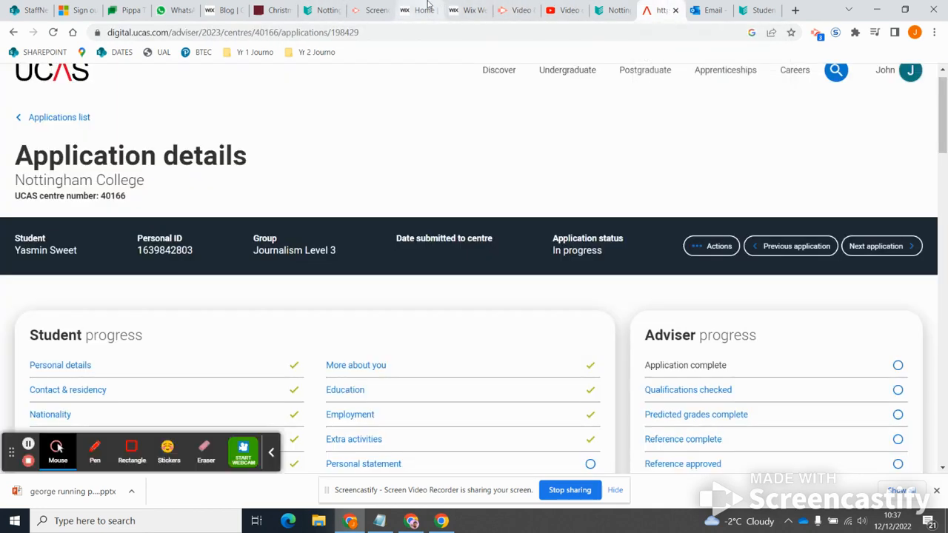
pyautogui.click(463, 9)
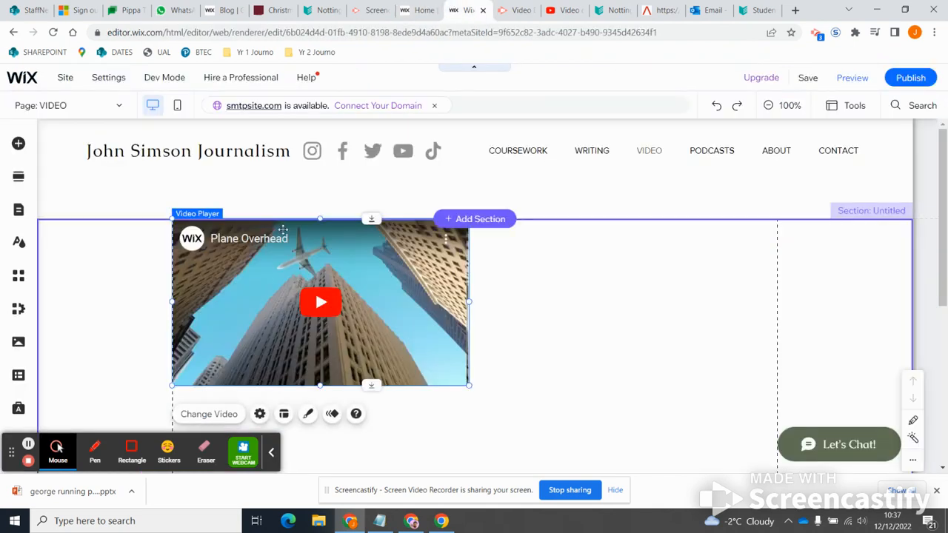
# Set the video player's web address to the copied NEON Interviews video link
pyautogui.click(209, 414)
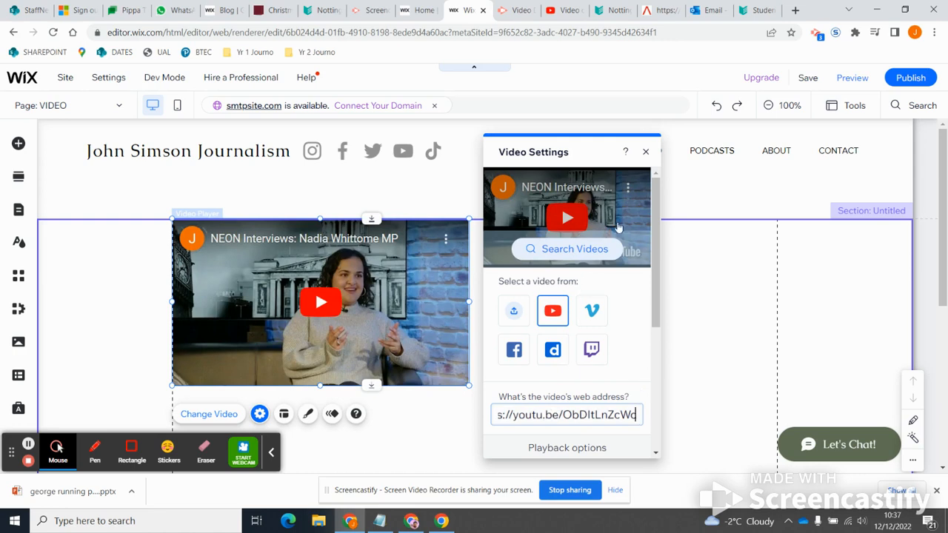
pyautogui.click(645, 151)
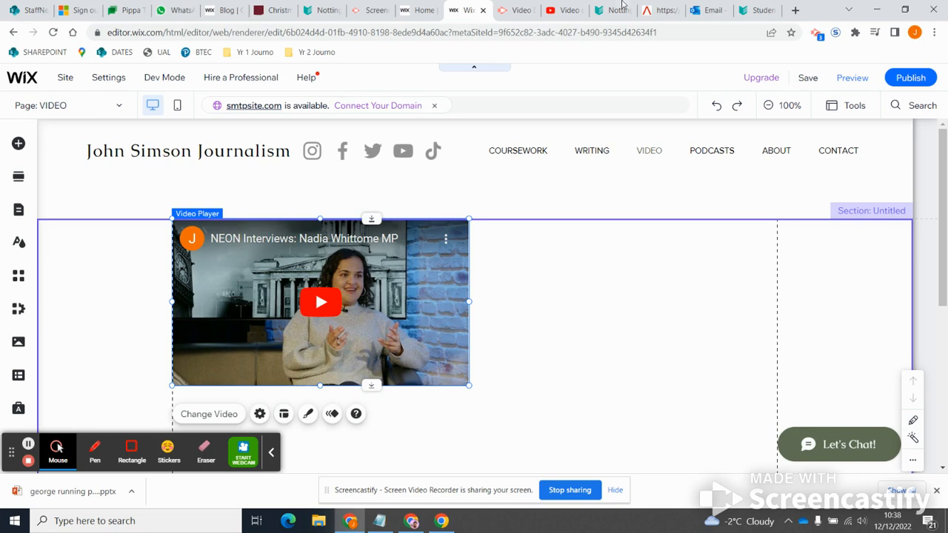
pyautogui.click(559, 10)
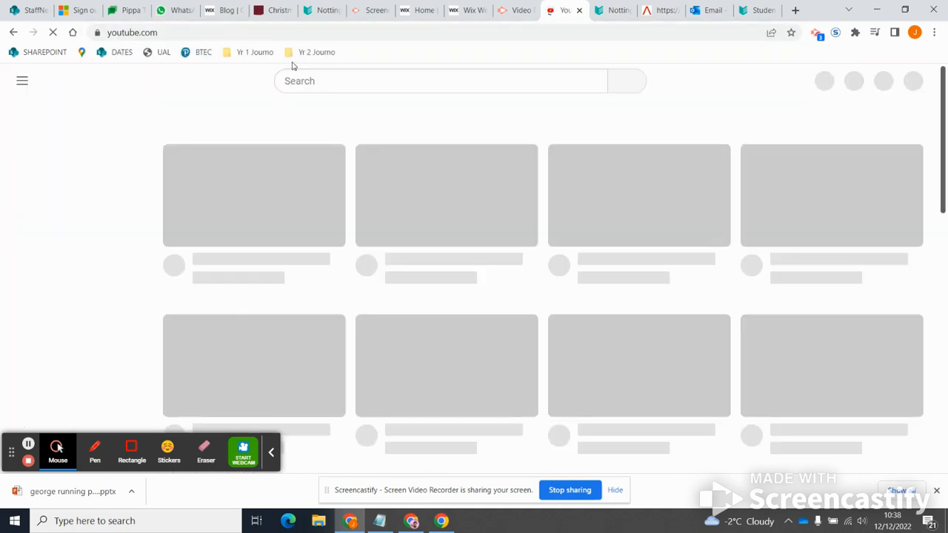
# Search YouTube for 'beagle', open Do's and Don'ts of Owning a Beagle, and return to Wix
pyautogui.write('beagle')
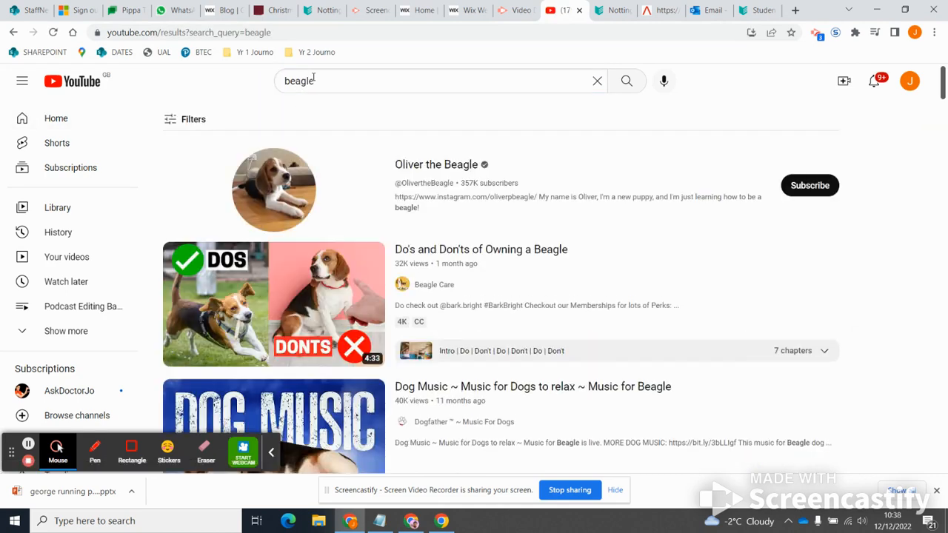
pyautogui.moveTo(483, 256)
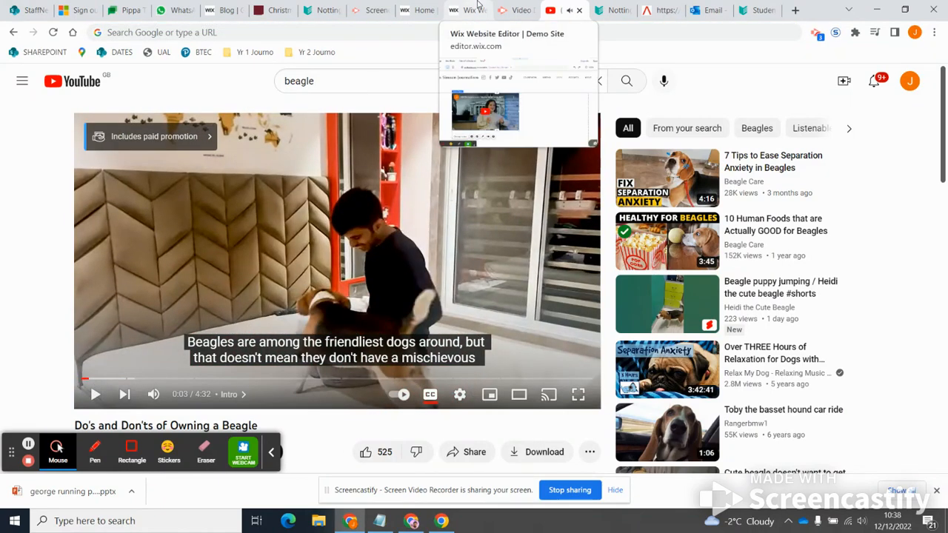
pyautogui.click(517, 9)
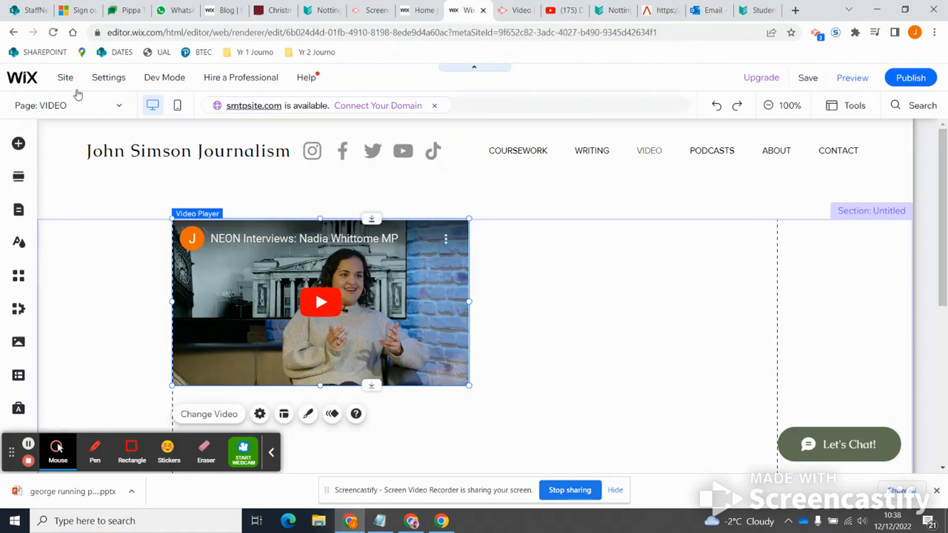
# Add a second player beside the interview, showing the beagle video (/watch?v=dWqTQbmBUtk)
pyautogui.click(17, 143)
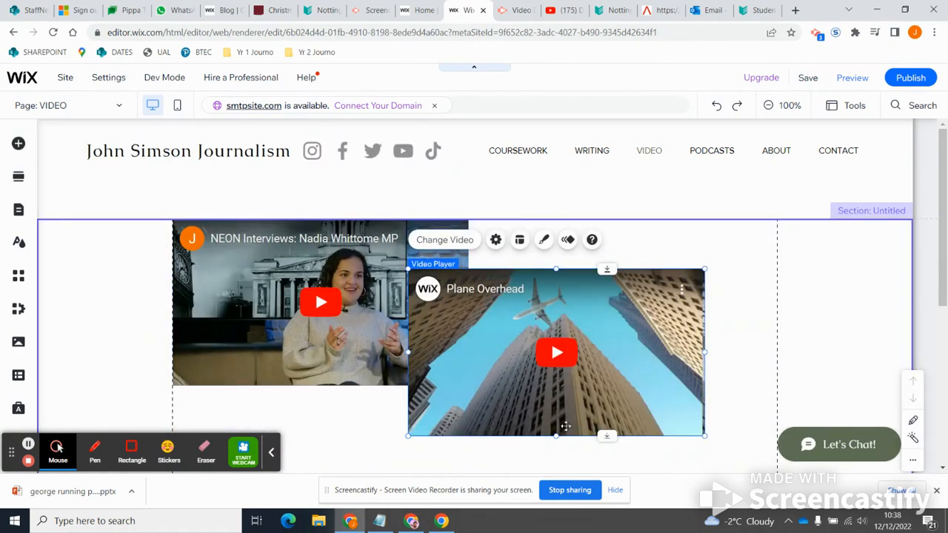
pyautogui.scroll(-3)
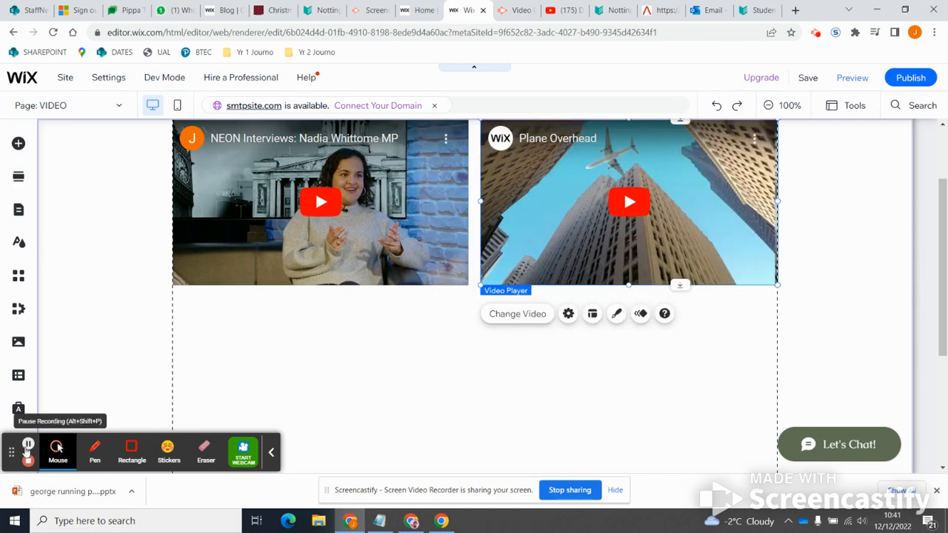
pyautogui.click(567, 313)
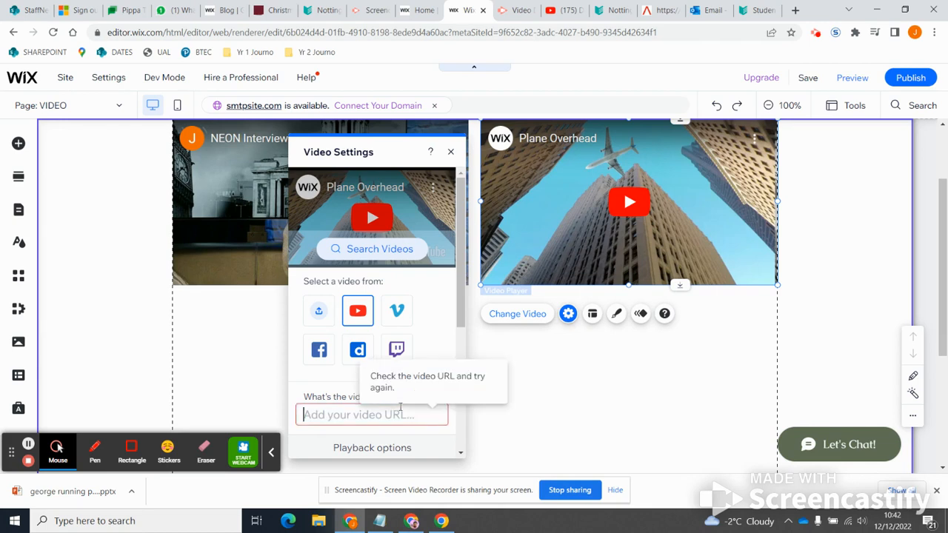
pyautogui.write('/watch?v=dWqTQbmBUtk')
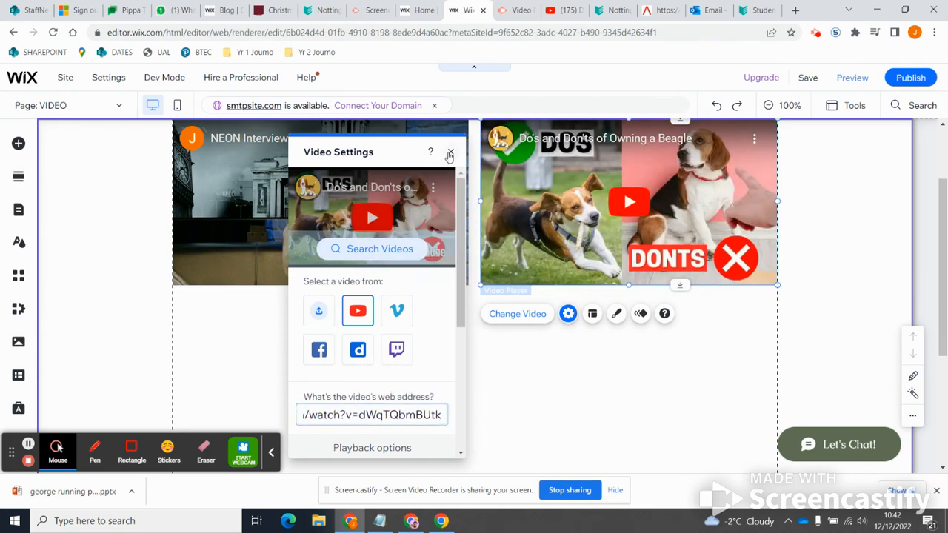
pyautogui.click(449, 154)
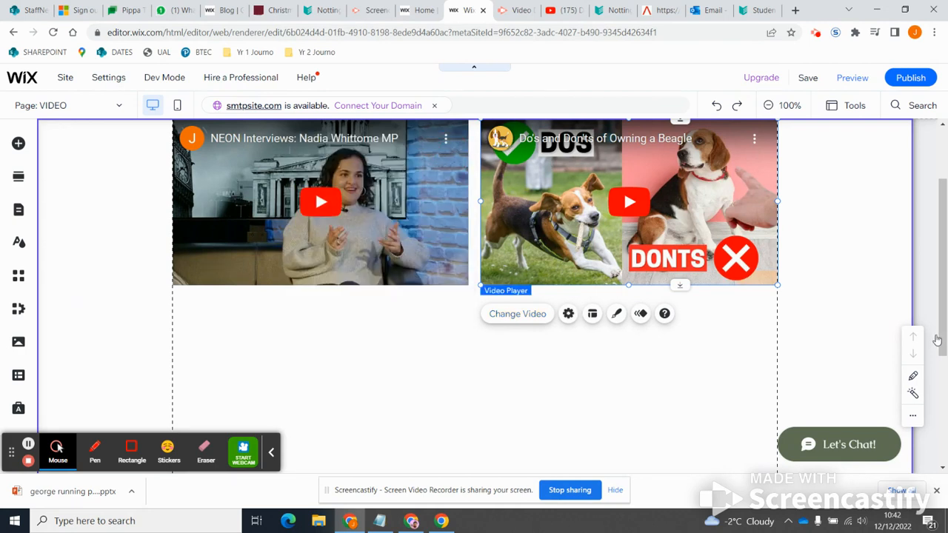
pyautogui.scroll(-3)
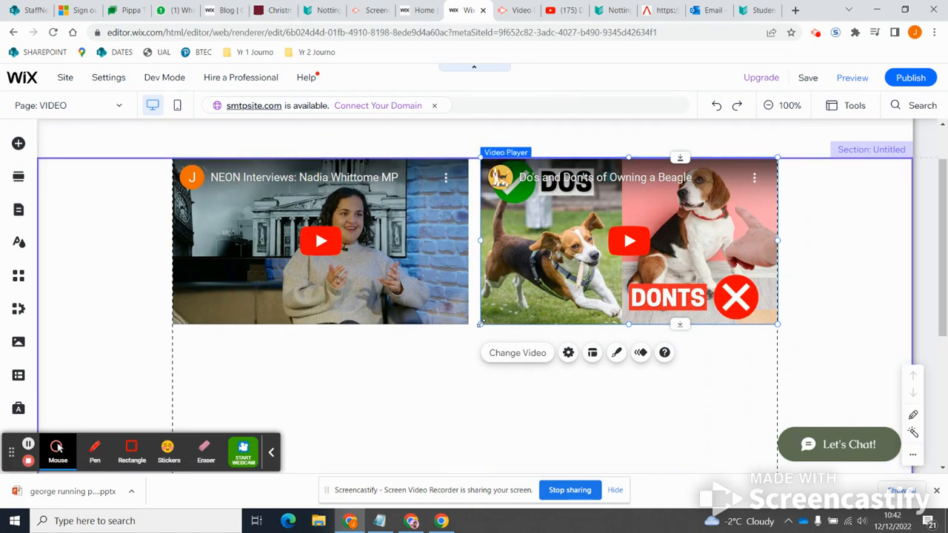
pyautogui.moveTo(439, 256)
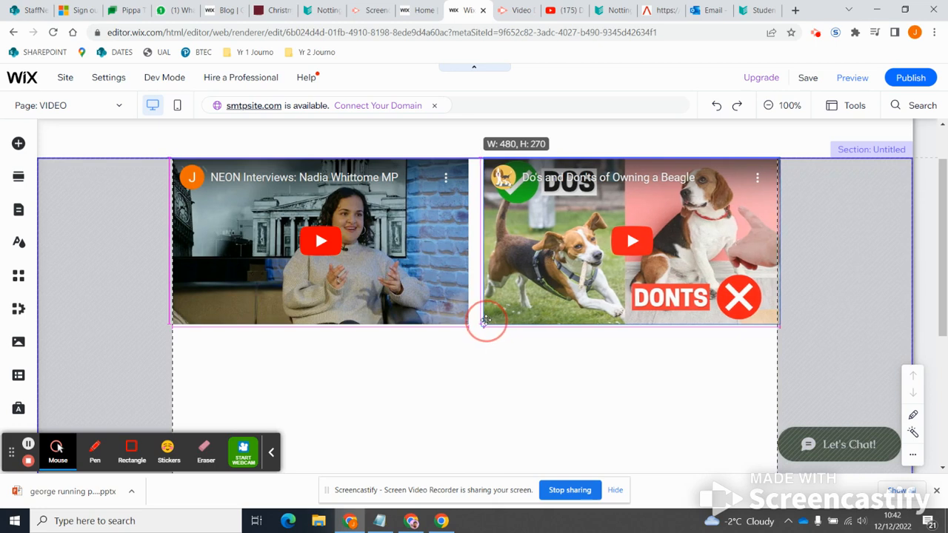
# Shrink the beagle player slightly and resize the interview player to match it
pyautogui.moveTo(487, 320); pyautogui.dragTo(492, 317)
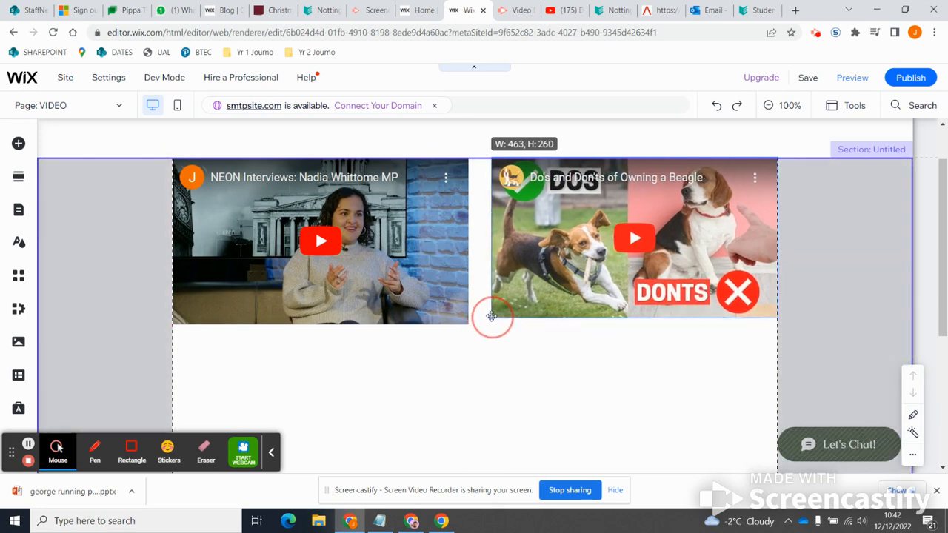
pyautogui.moveTo(491, 317); pyautogui.dragTo(494, 314)
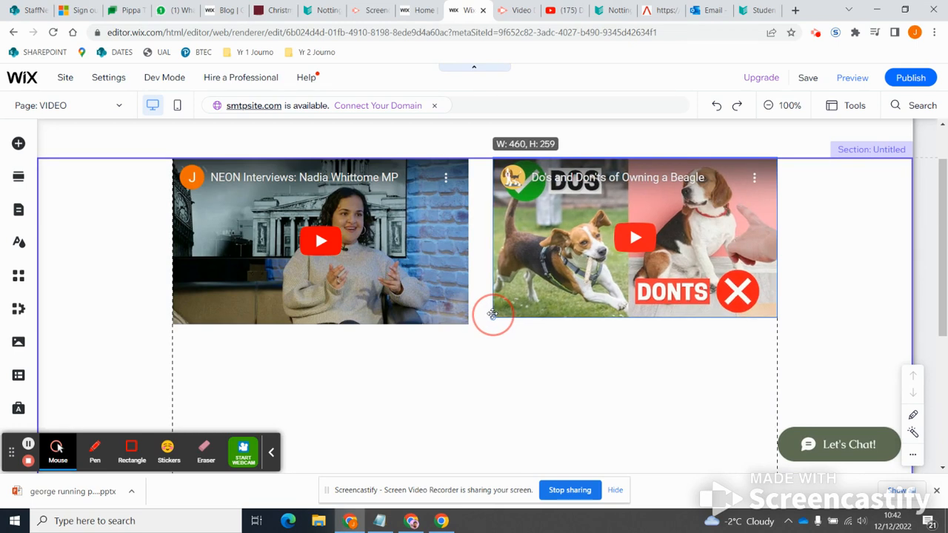
pyautogui.click(320, 241)
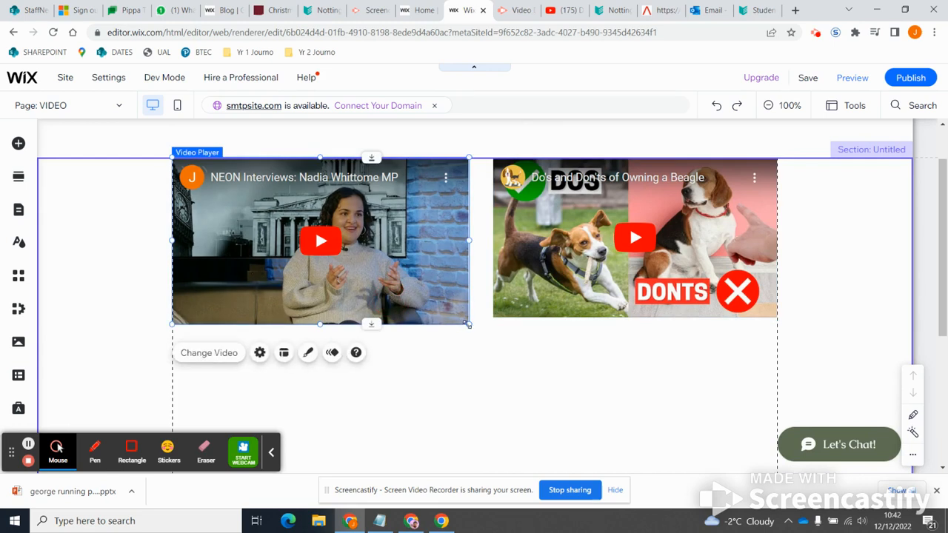
pyautogui.moveTo(468, 324); pyautogui.dragTo(458, 315)
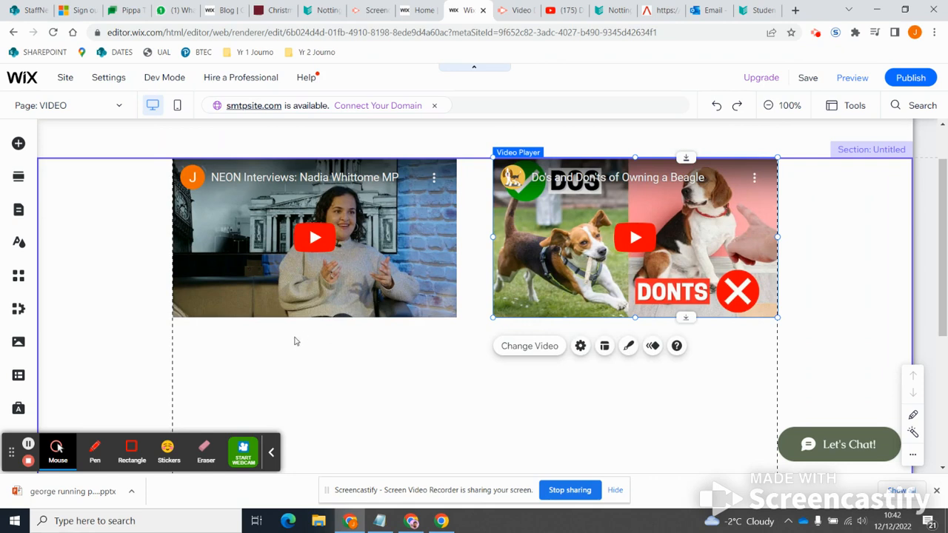
pyautogui.moveTo(337, 383)
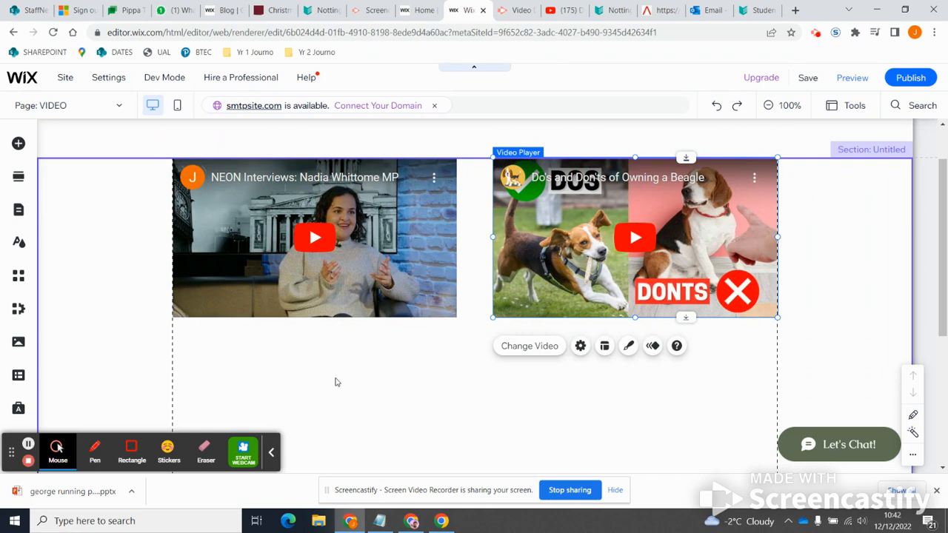
pyautogui.moveTo(18, 243)
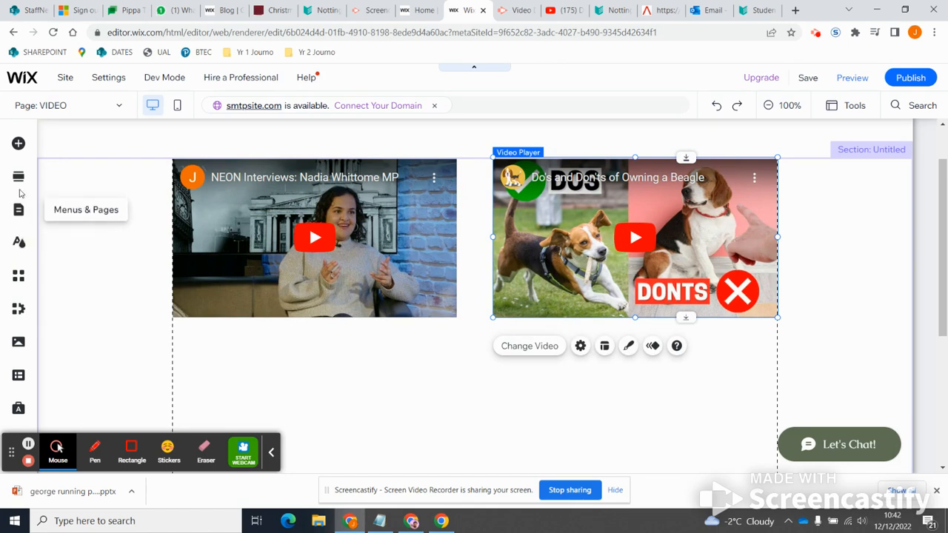
# Drop a Small Title under the interview video and widen it to the video's width
pyautogui.click(18, 143)
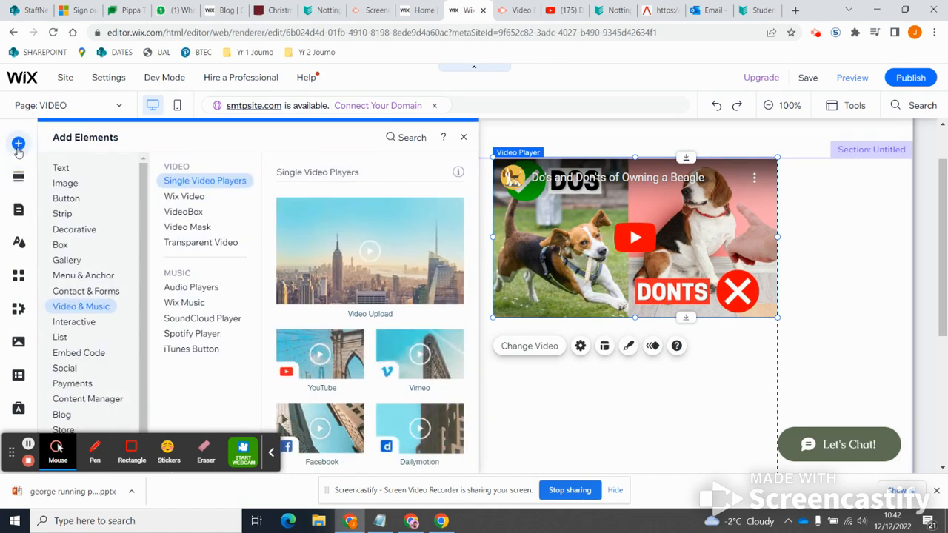
pyautogui.click(60, 168)
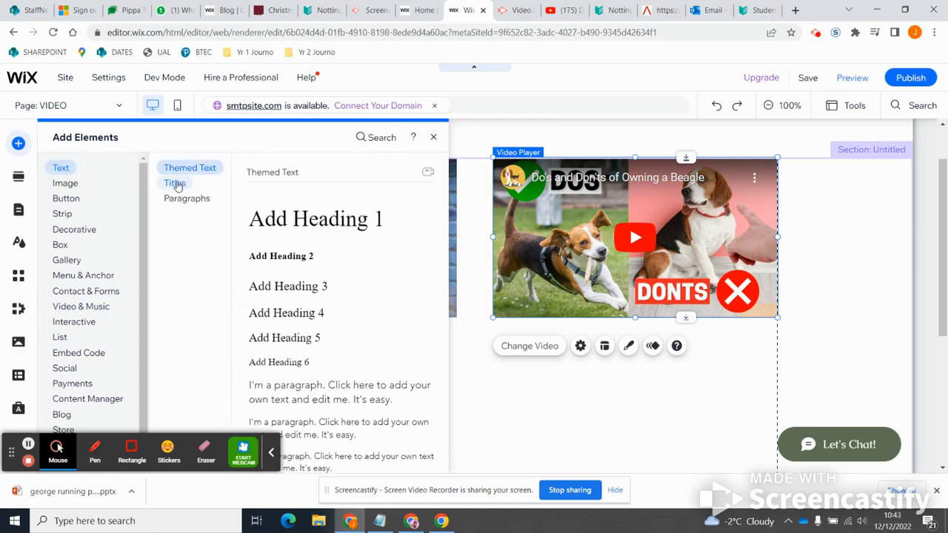
pyautogui.click(174, 183)
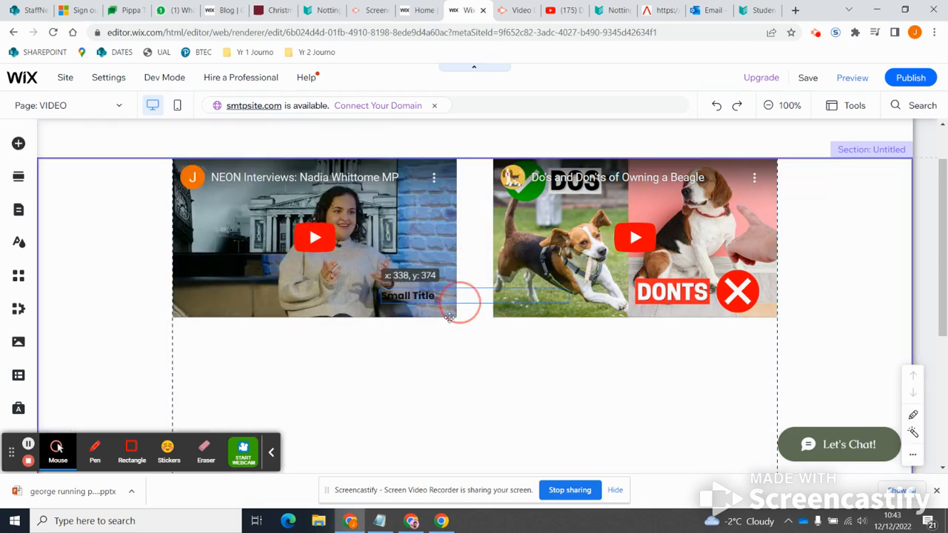
pyautogui.moveTo(459, 304); pyautogui.dragTo(256, 335)
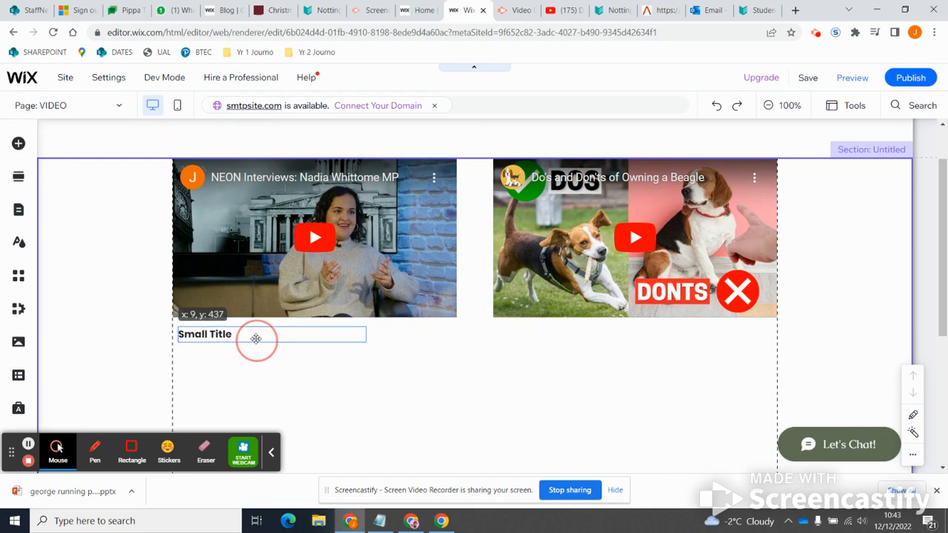
pyautogui.click(255, 339)
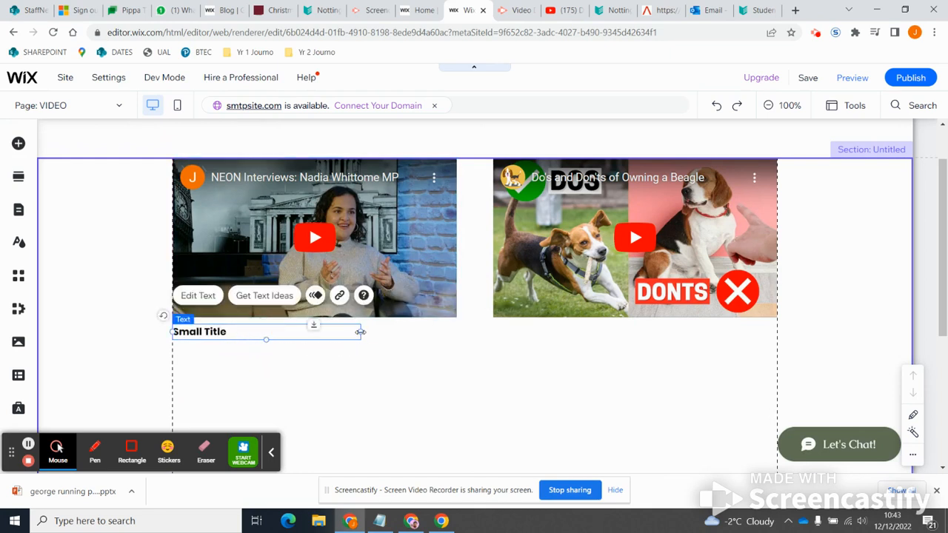
pyautogui.moveTo(361, 331); pyautogui.dragTo(458, 334)
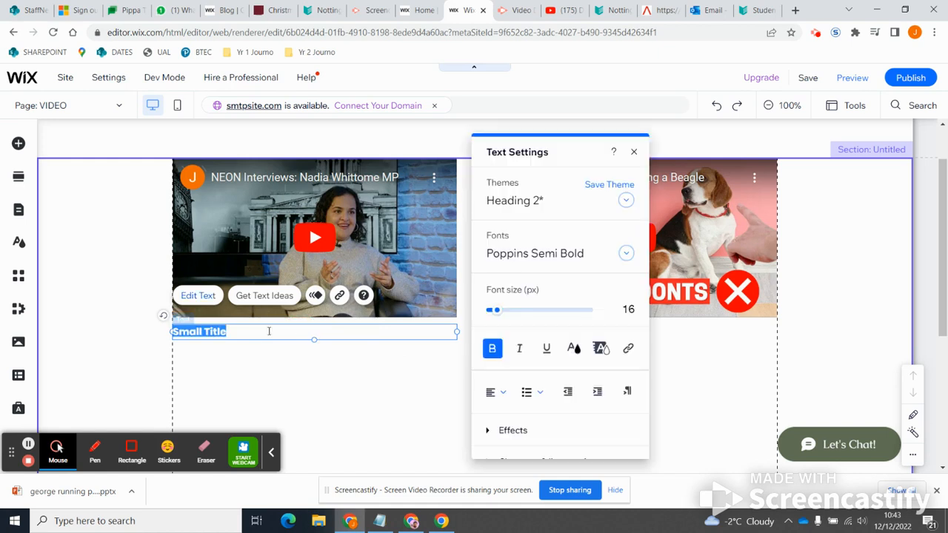
# Change the title to 'Interview with Nadia Whittome, MP' and set its font size to 22
pyautogui.write('Interview')
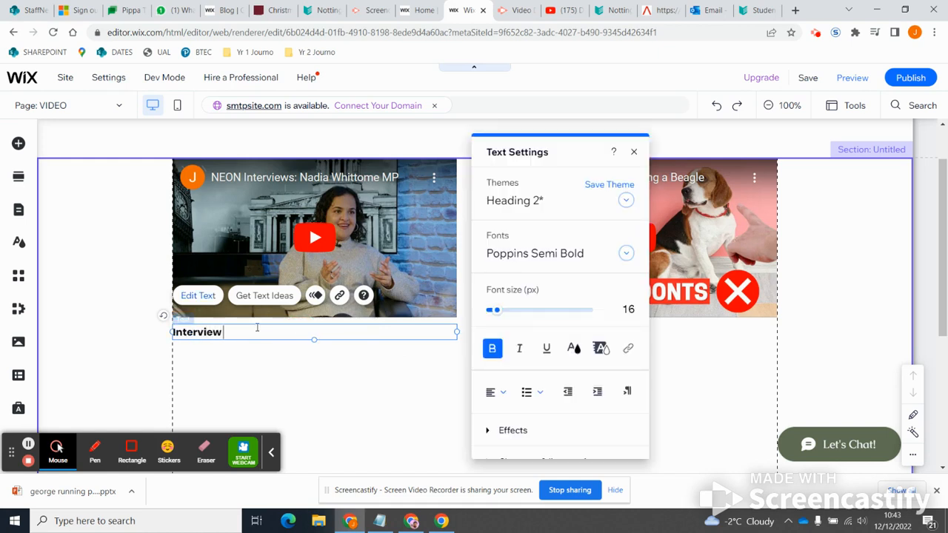
pyautogui.write('with Nadia Whittome, M')
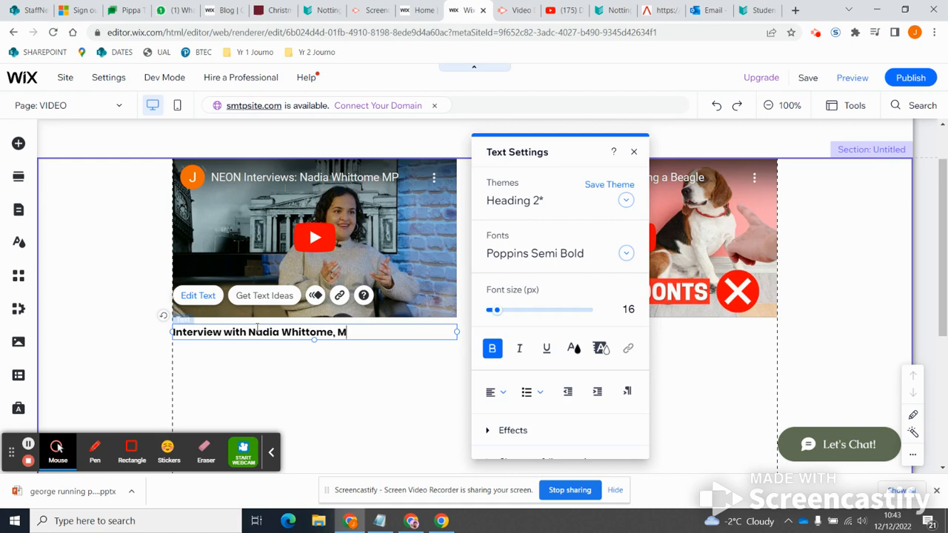
pyautogui.write('P')
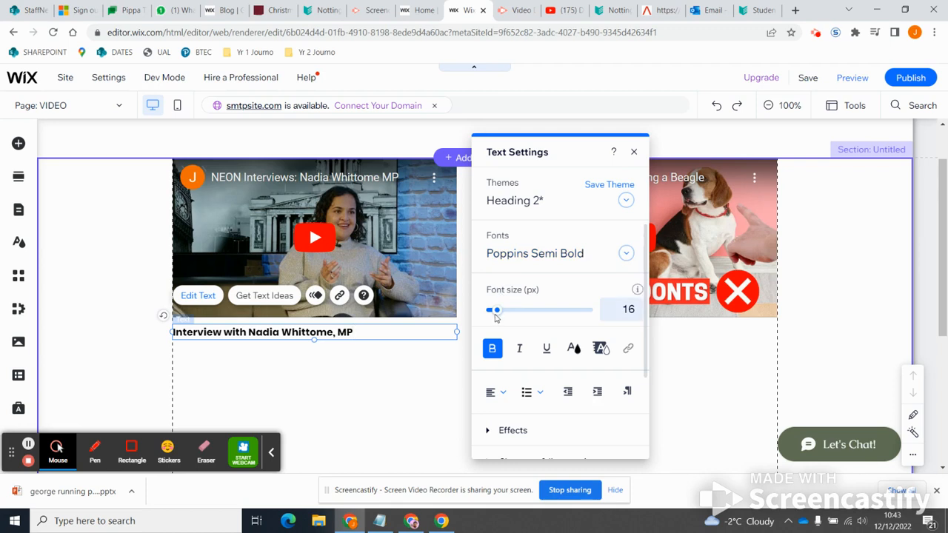
pyautogui.moveTo(495, 309); pyautogui.dragTo(502, 310)
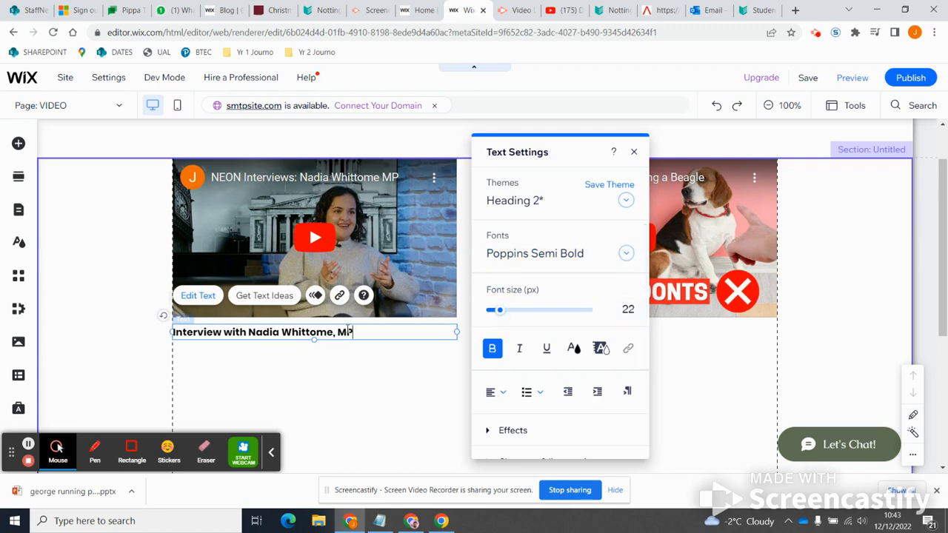
pyautogui.moveTo(498, 309); pyautogui.dragTo(498, 310)
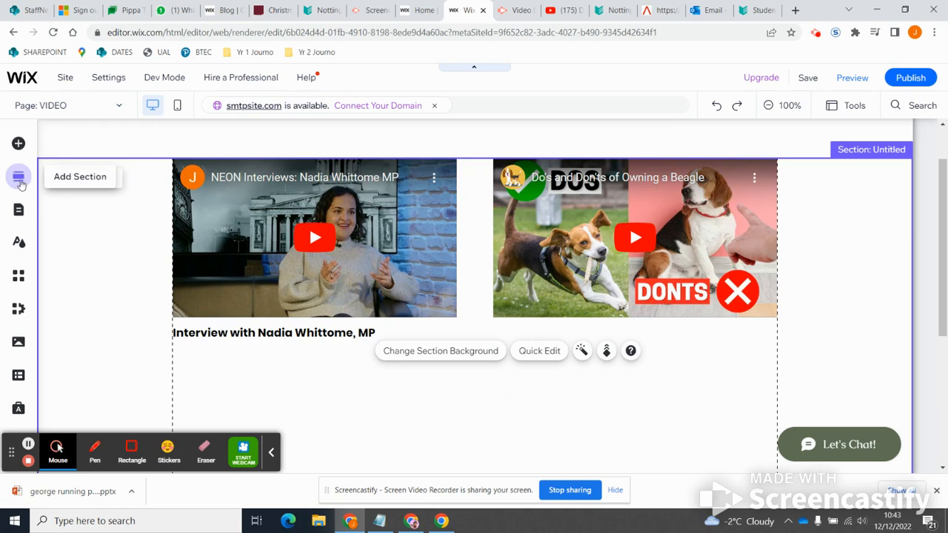
pyautogui.click(18, 209)
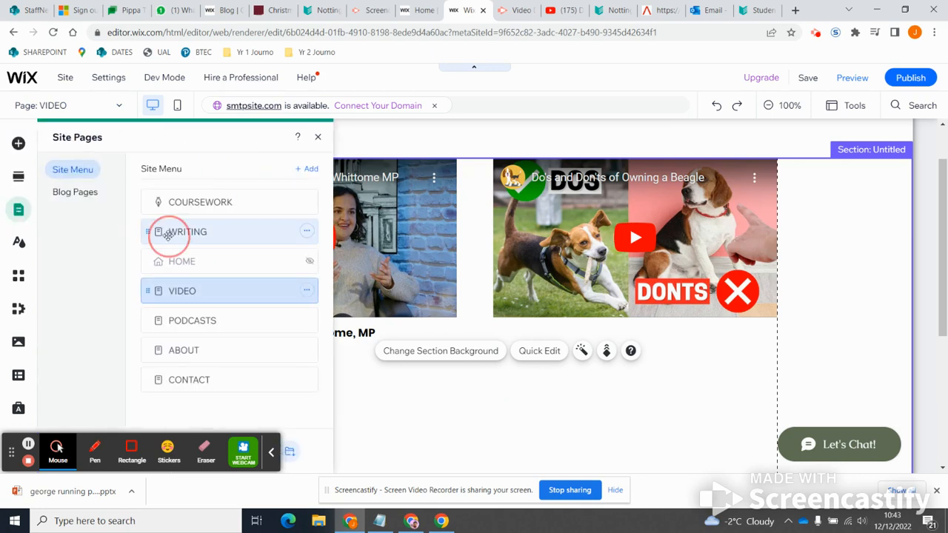
pyautogui.click(169, 232)
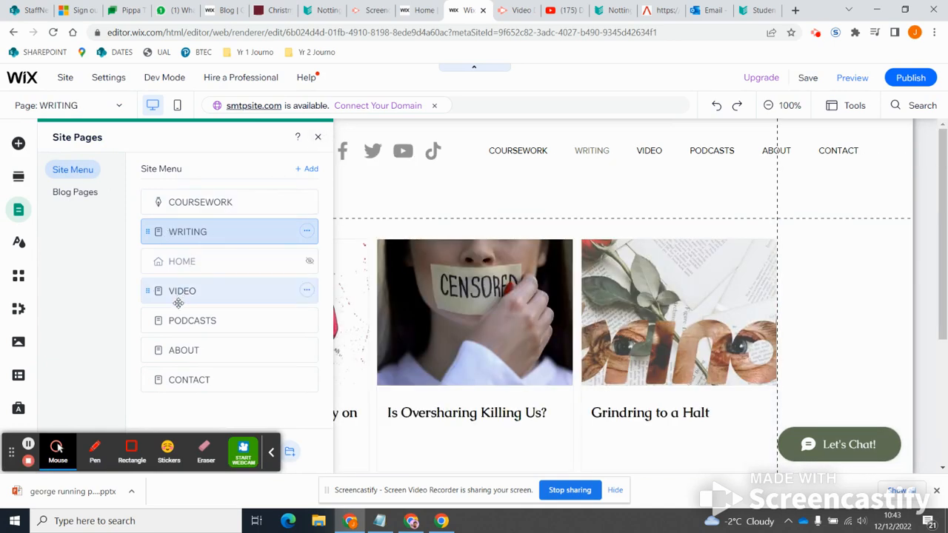
pyautogui.click(182, 291)
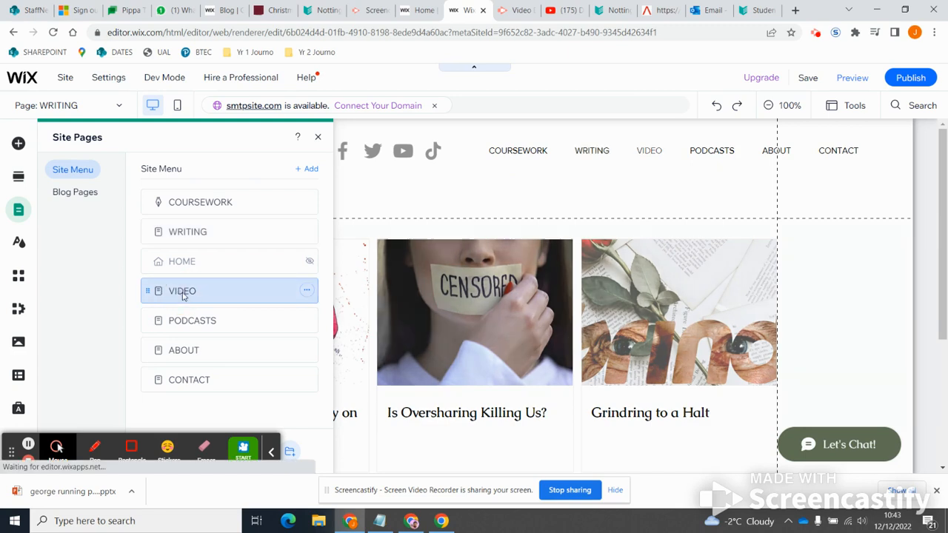
pyautogui.click(182, 291)
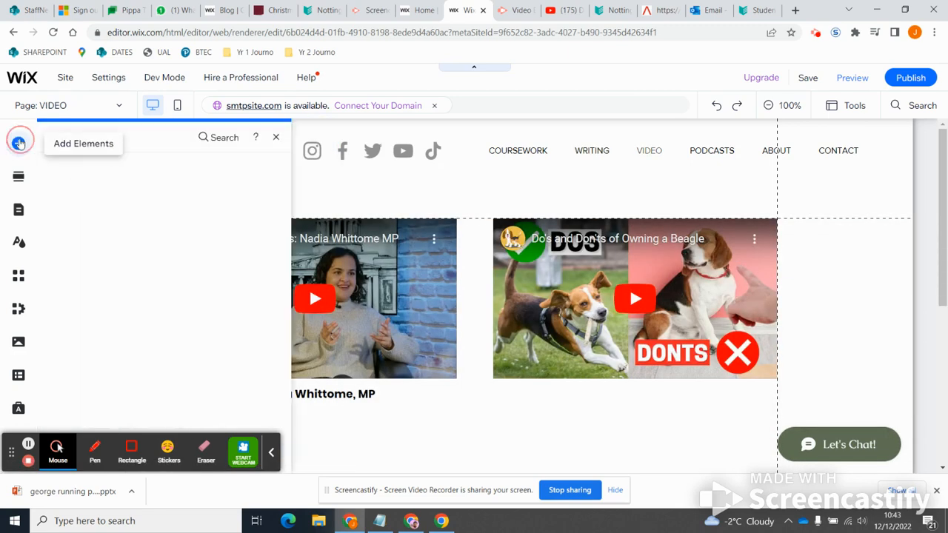
# Place a placeholder paragraph from Text > Paragraphs beneath the interview title
pyautogui.click(17, 143)
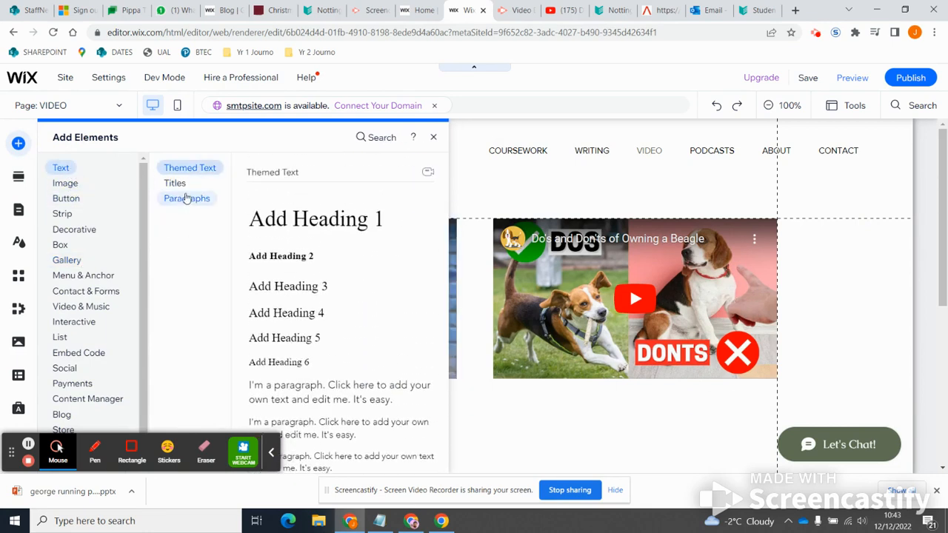
pyautogui.click(187, 198)
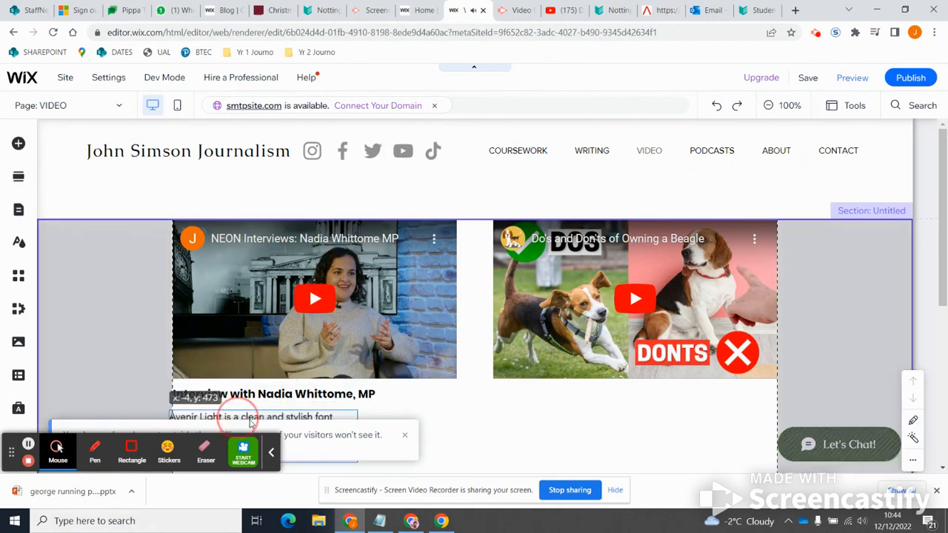
pyautogui.click(252, 418)
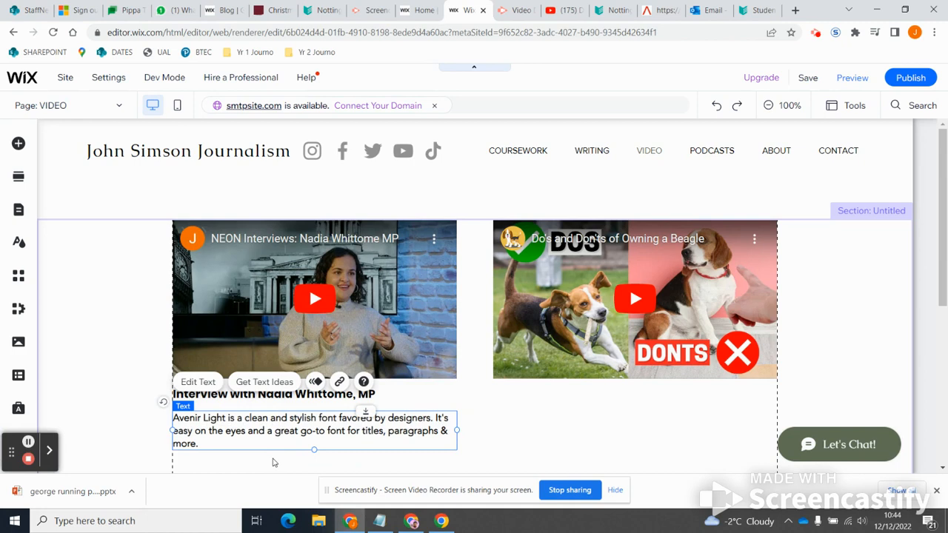
pyautogui.moveTo(42, 459)
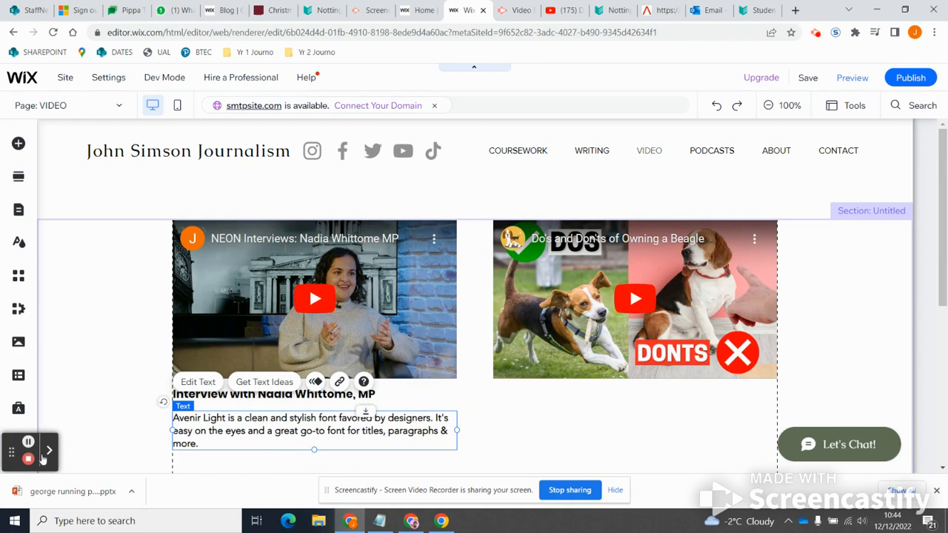
pyautogui.click(49, 449)
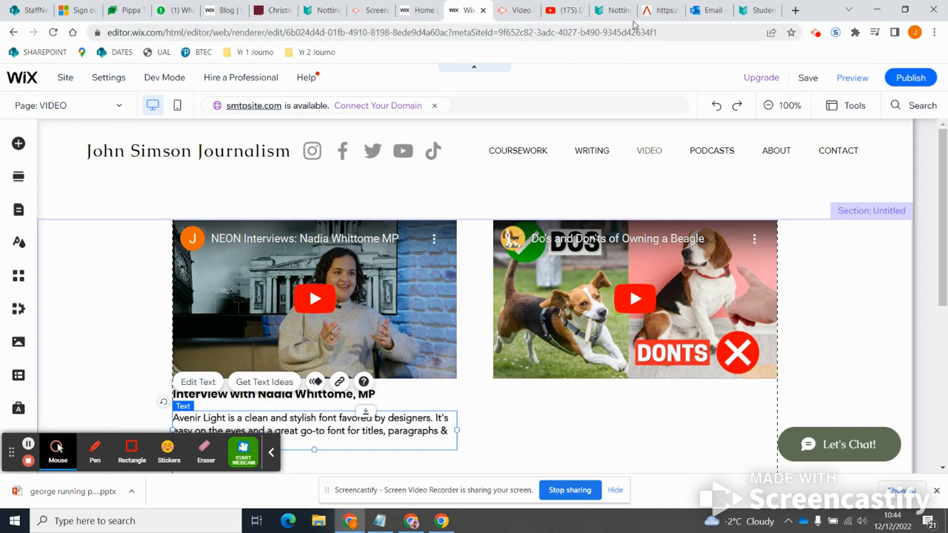
pyautogui.moveTo(852, 77)
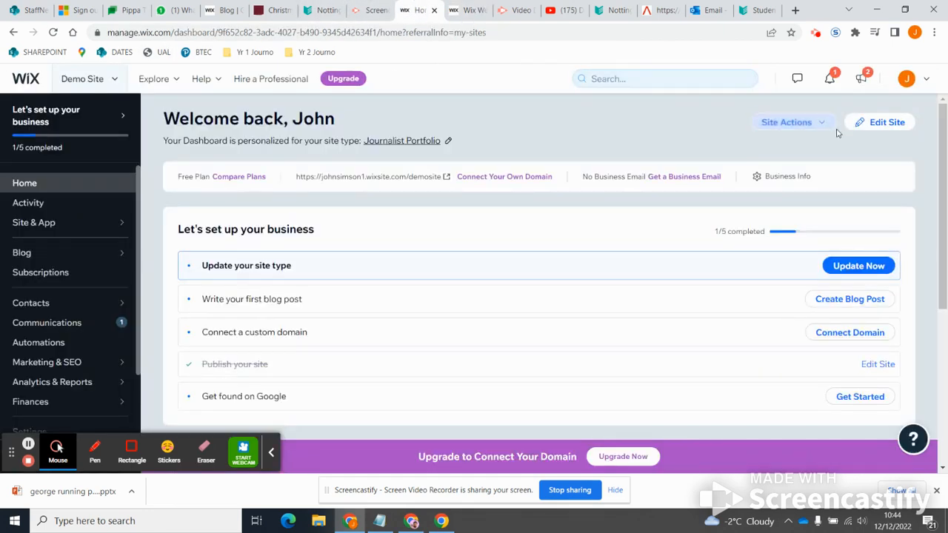
# View the live John Simson Journalism site from the dashboard's Site Actions menu
pyautogui.click(791, 122)
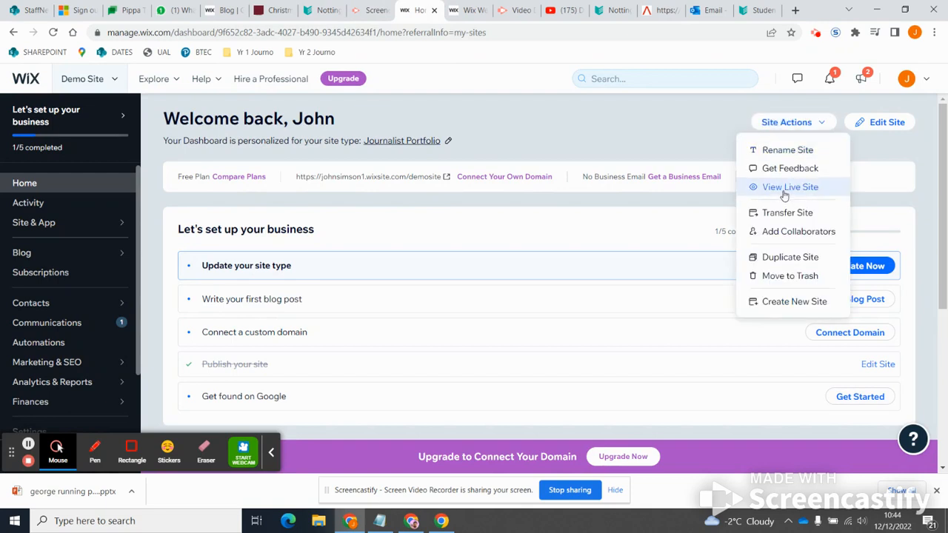
pyautogui.click(790, 187)
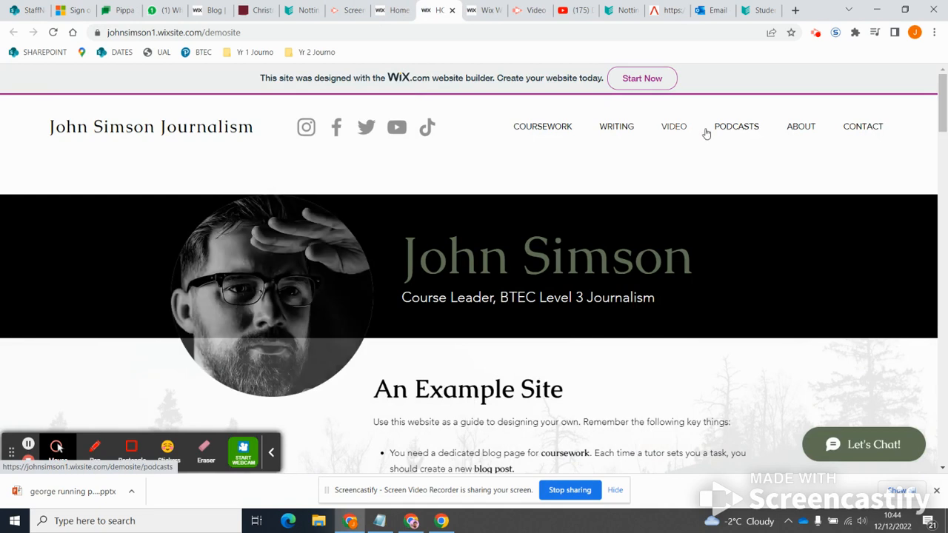
# Go to the VIDEO page and play the Amina Ali – Booked Up video
pyautogui.click(673, 126)
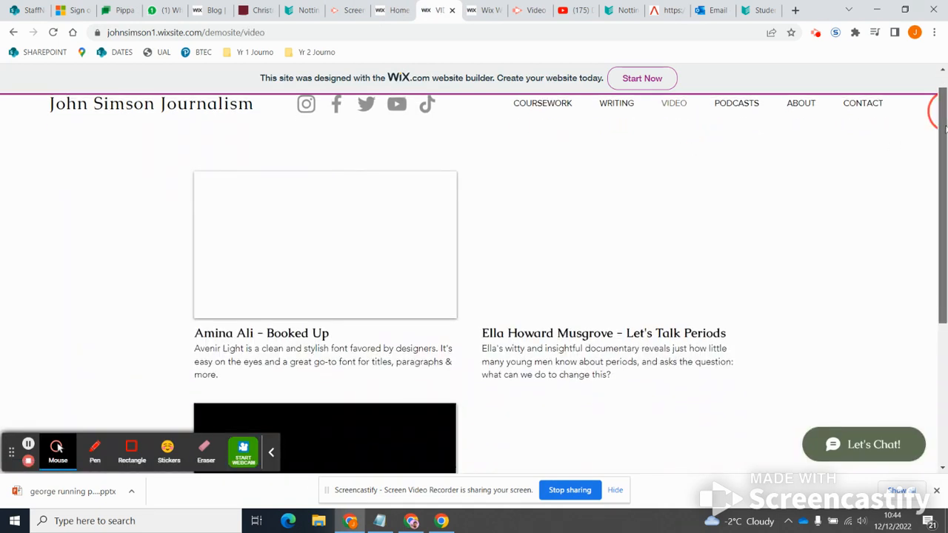
pyautogui.scroll(-3)
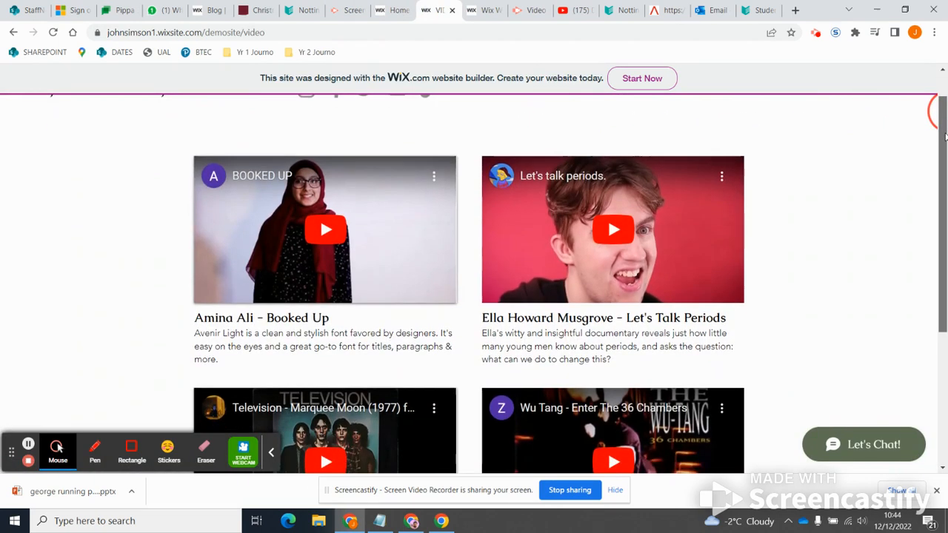
pyautogui.click(325, 229)
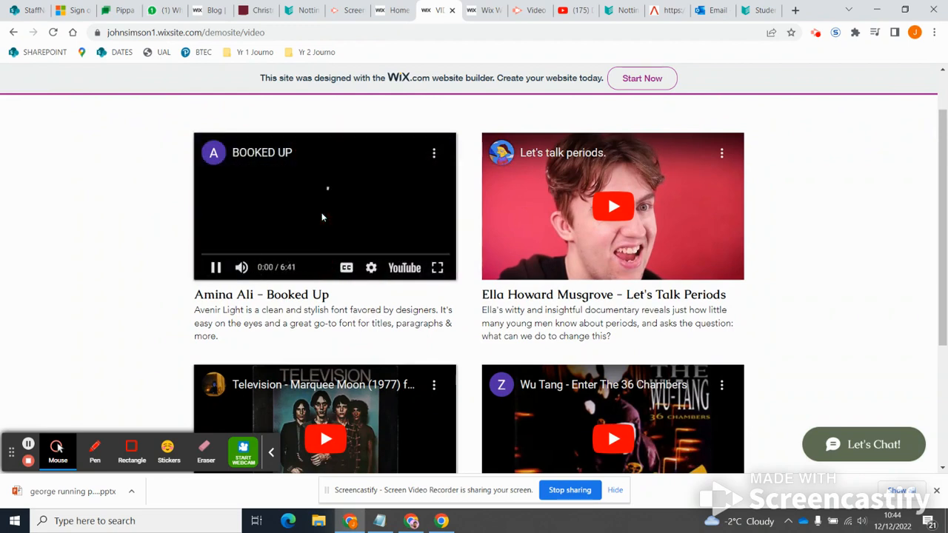